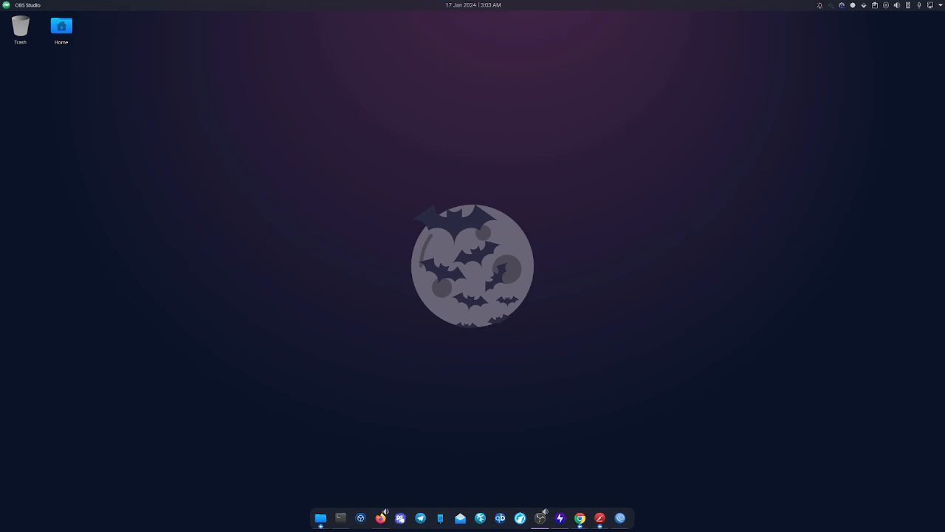
pyautogui.moveTo(357, 277)
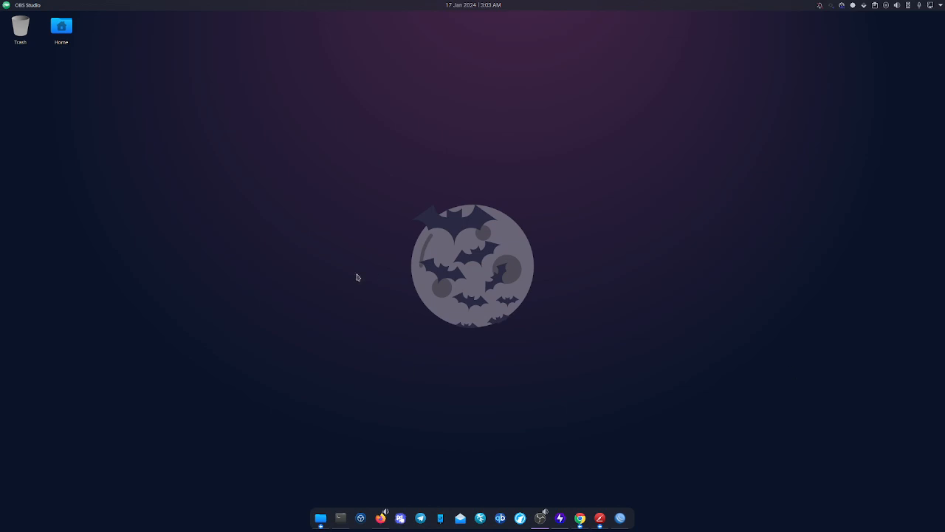
pyautogui.moveTo(436, 247)
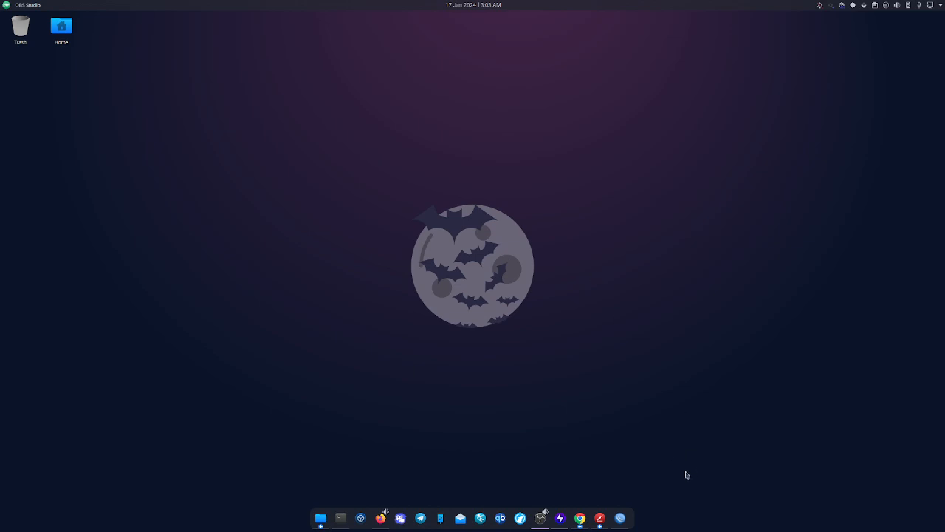
pyautogui.moveTo(51, 79)
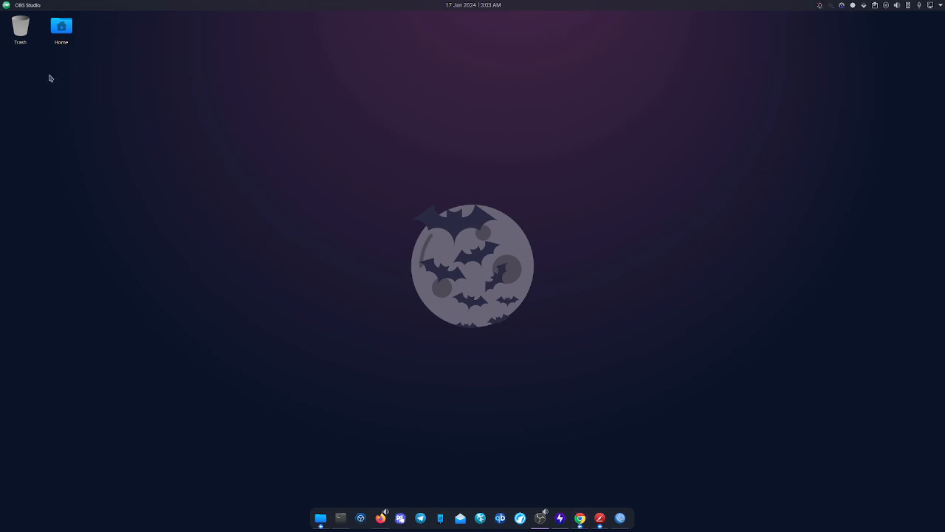
# - Open Dolphin on Documents, move it up and left, minimize it, then launch Konsole
pyautogui.click(7, 5)
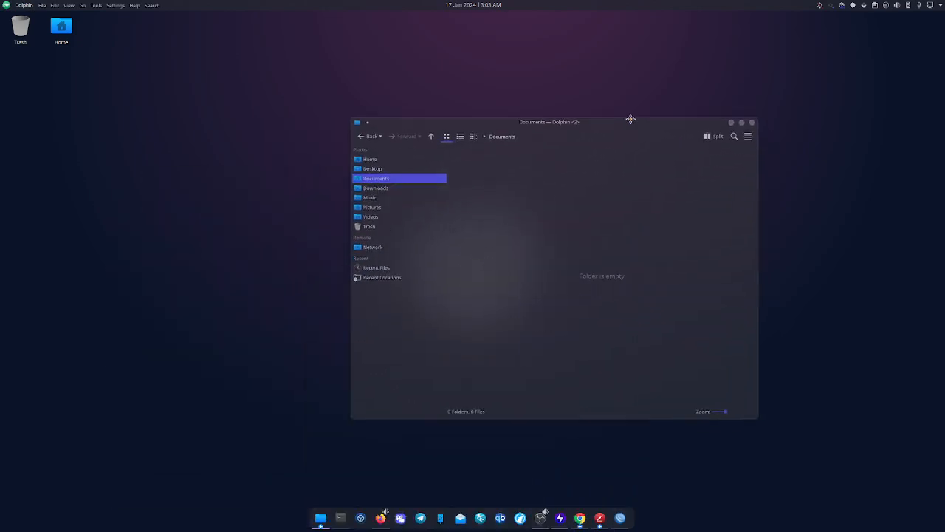
pyautogui.moveTo(549, 122); pyautogui.dragTo(469, 98)
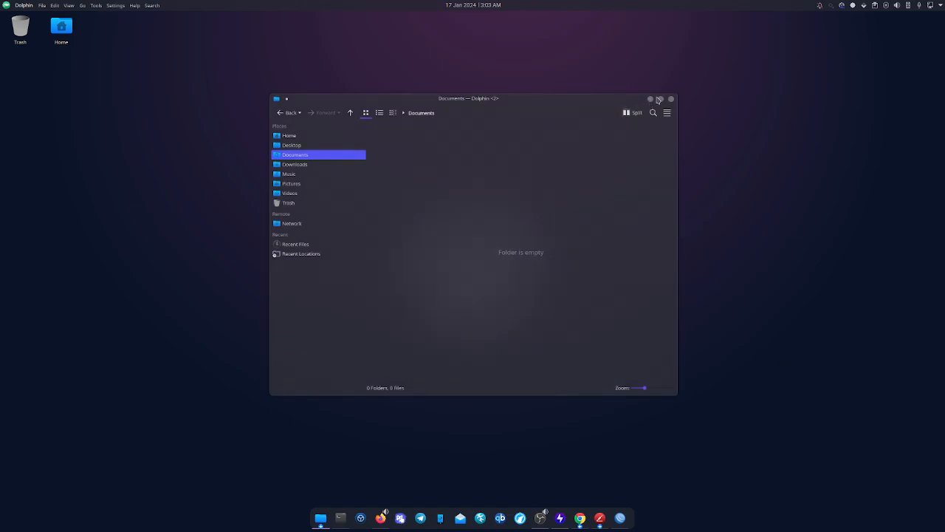
pyautogui.click(671, 98)
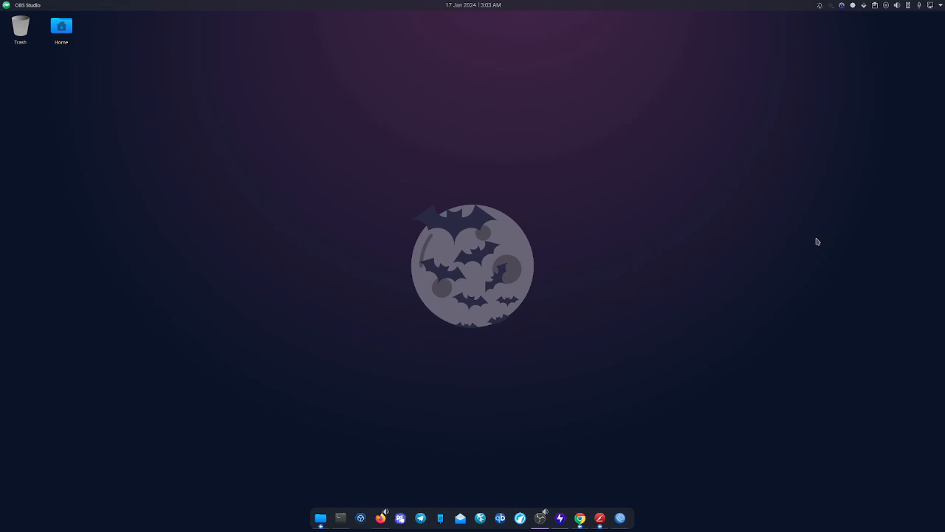
pyautogui.moveTo(579, 312)
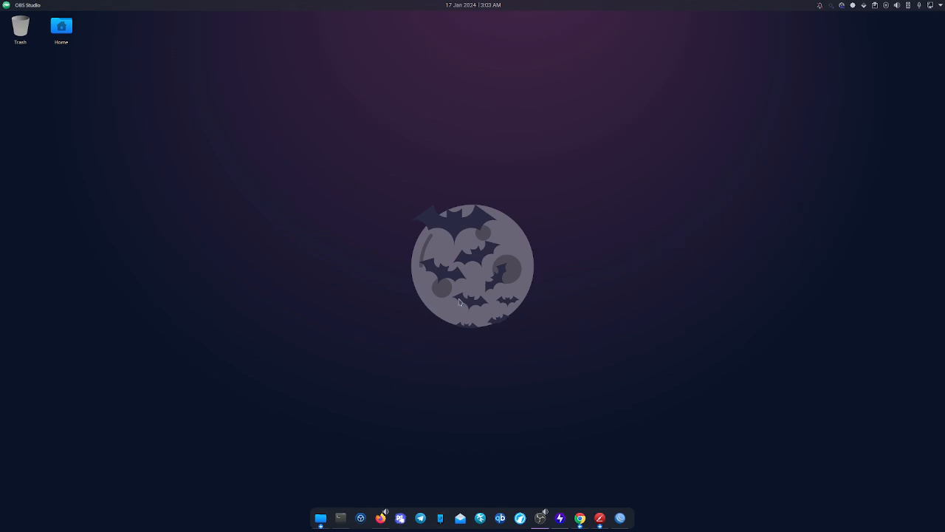
pyautogui.click(340, 517)
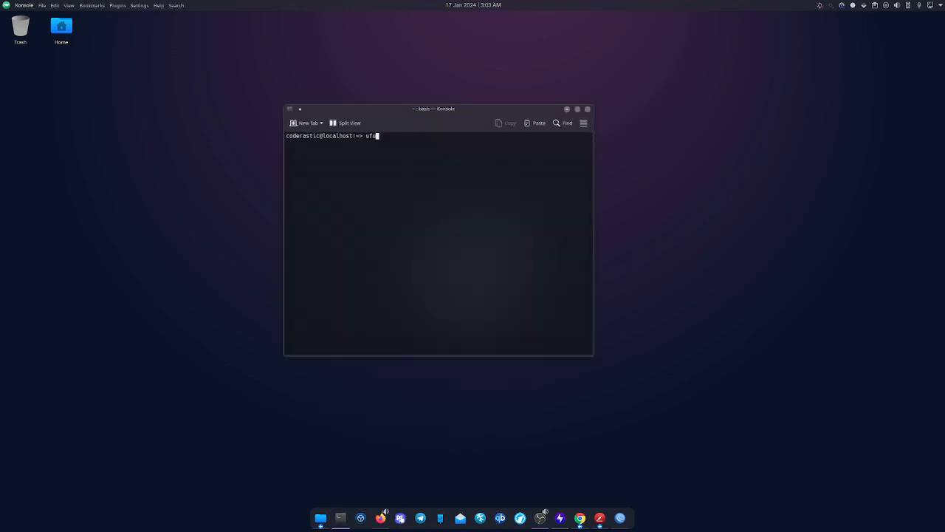
# - Enter 'fetch' then the misspelled 'ufufetch' at the Konsole prompt
pyautogui.write('fetch')
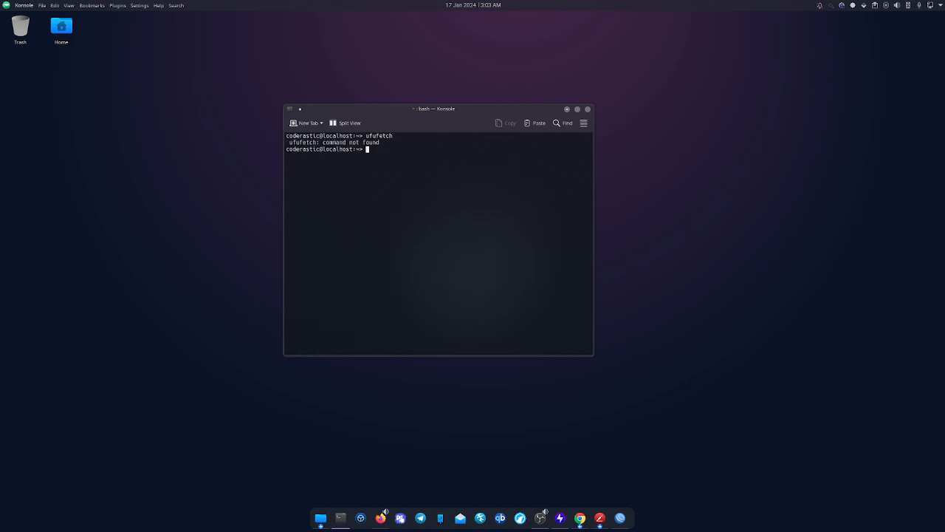
pyautogui.write('ufufetch')
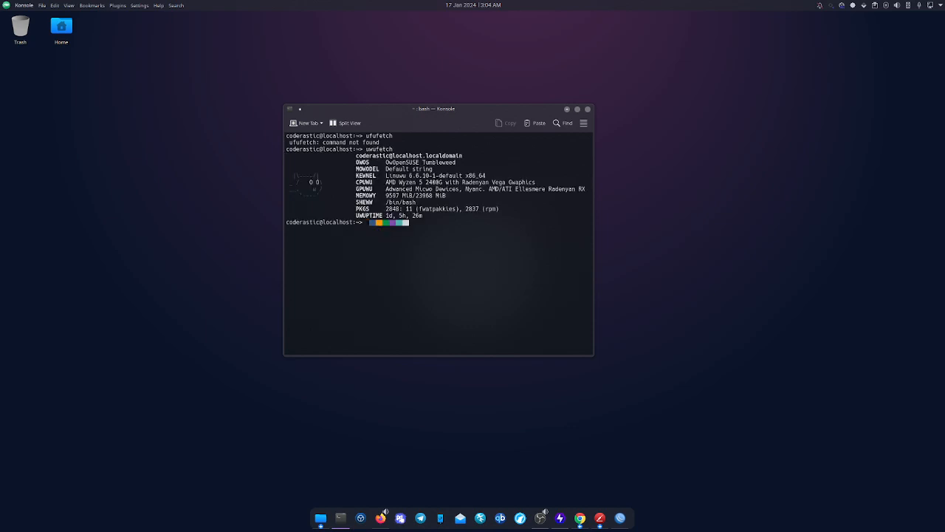
pyautogui.moveTo(595, 234)
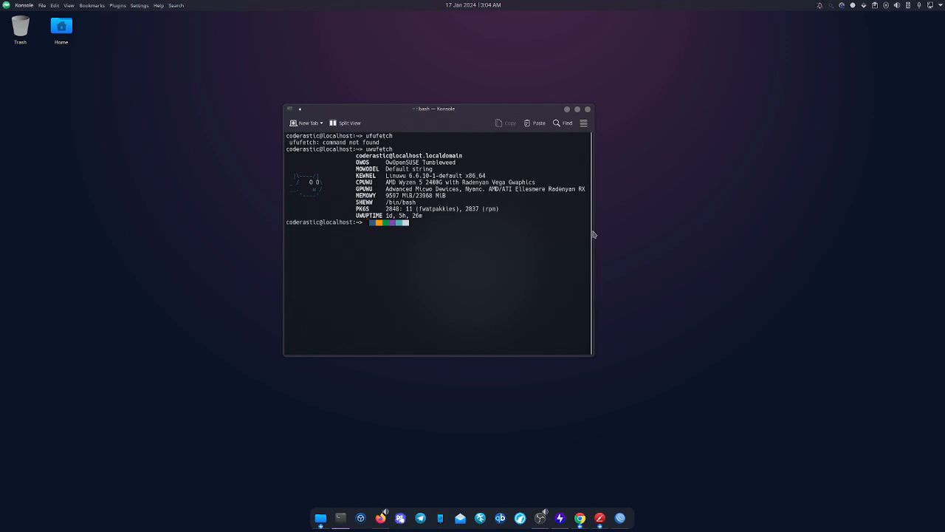
pyautogui.moveTo(629, 143)
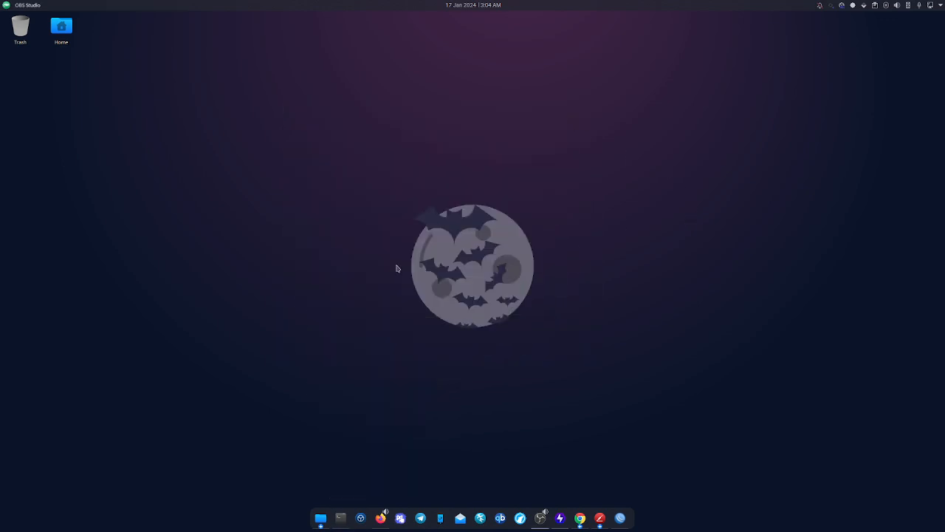
pyautogui.moveTo(627, 299)
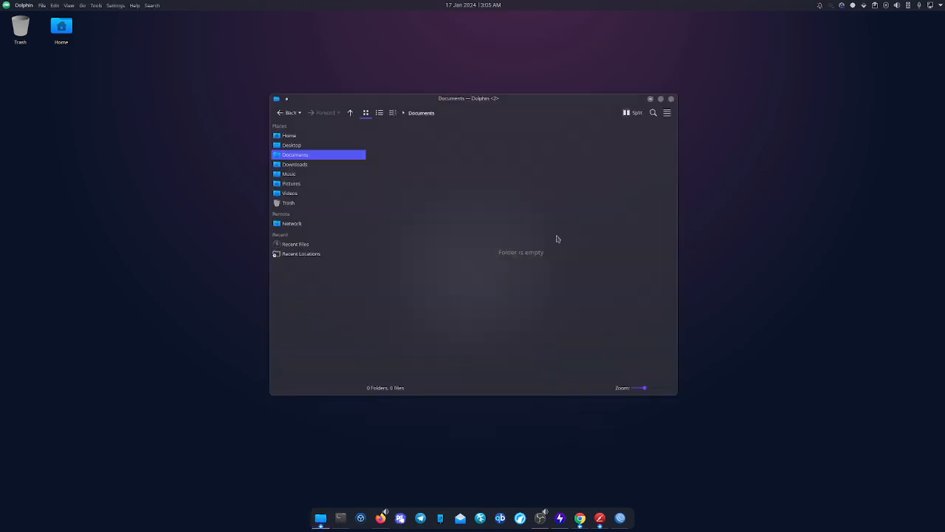
pyautogui.moveTo(537, 183)
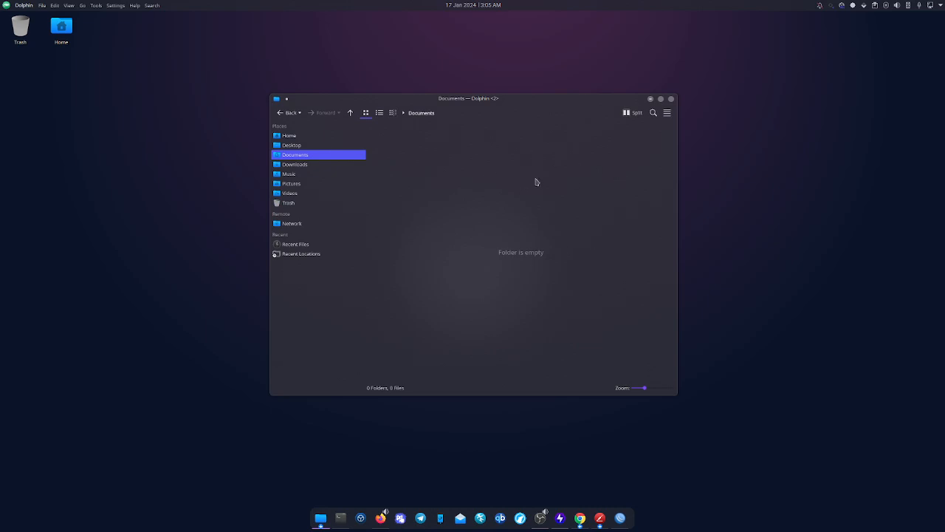
pyautogui.moveTo(535, 230)
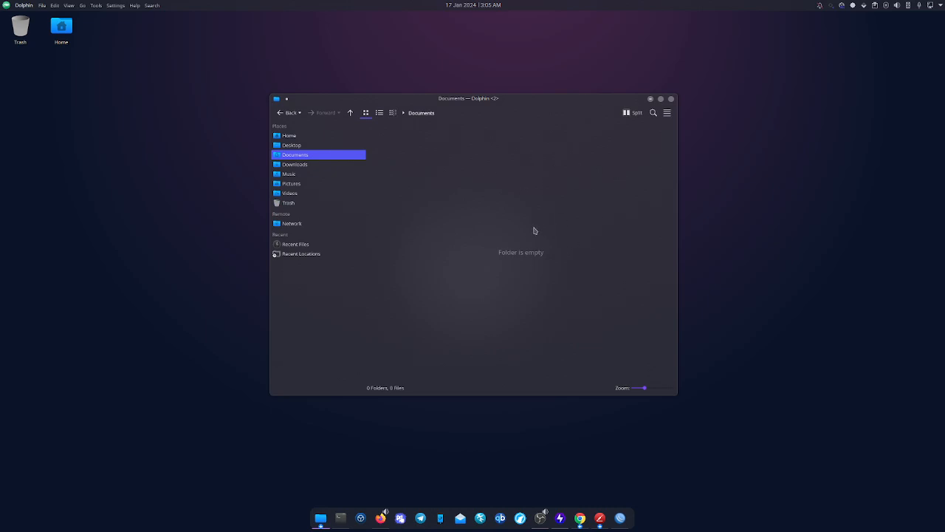
pyautogui.moveTo(608, 140)
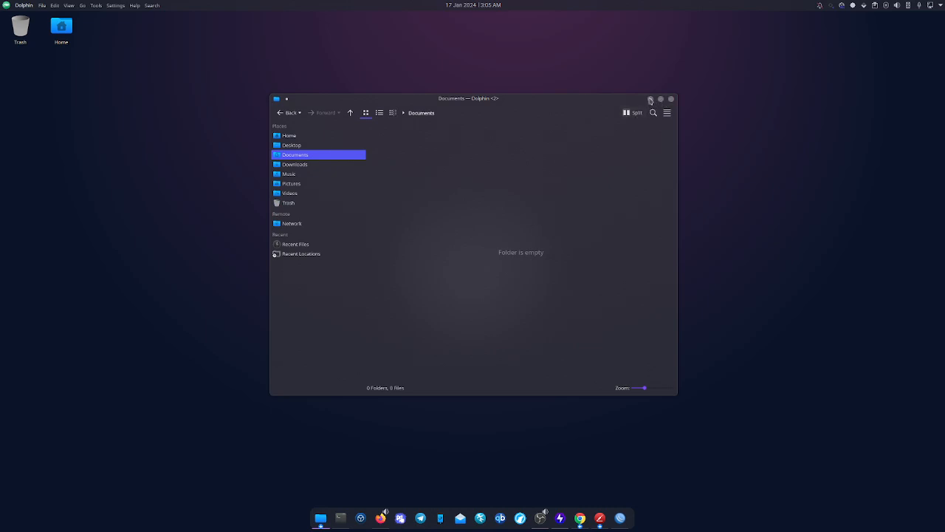
pyautogui.moveTo(869, 265)
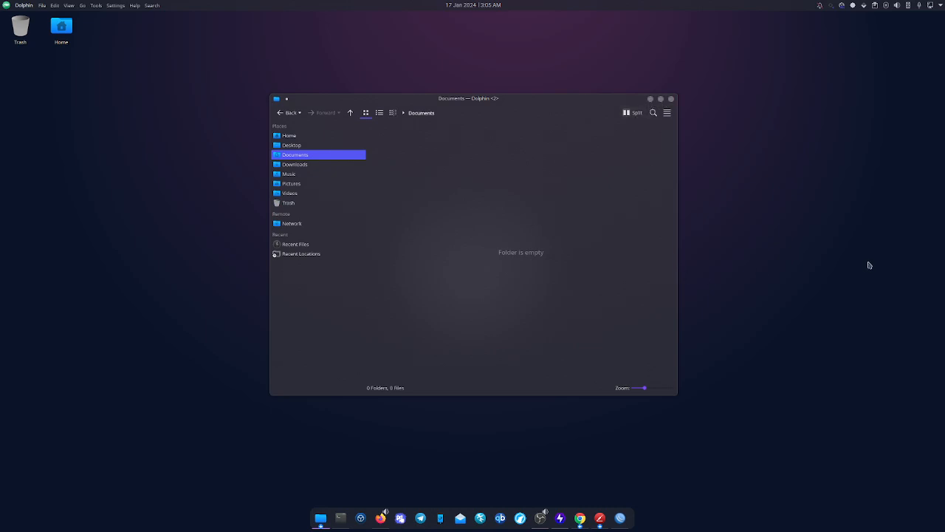
pyautogui.moveTo(604, 292)
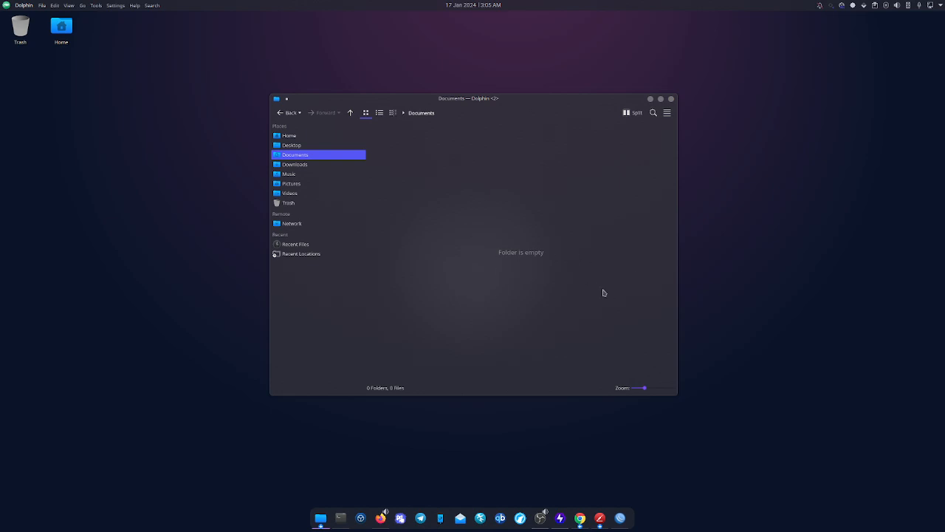
pyautogui.moveTo(589, 326)
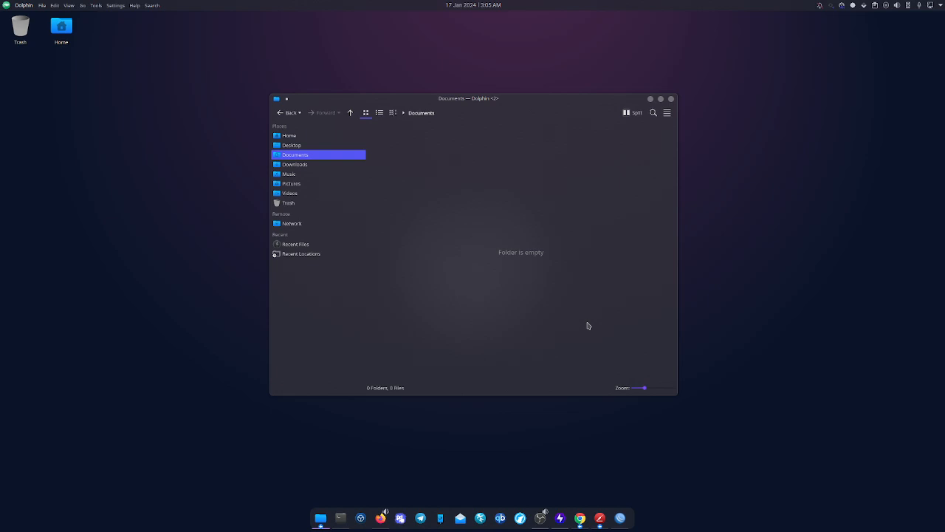
pyautogui.moveTo(588, 141)
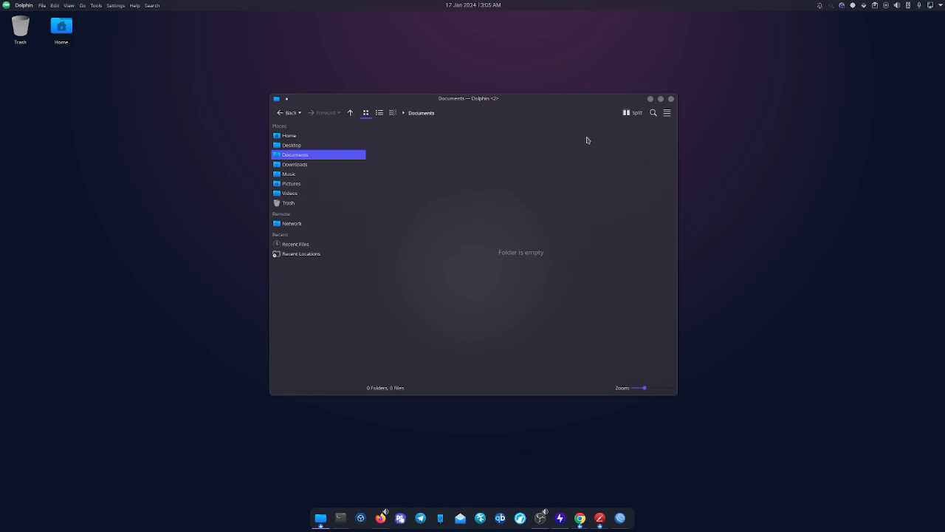
pyautogui.moveTo(418, 144)
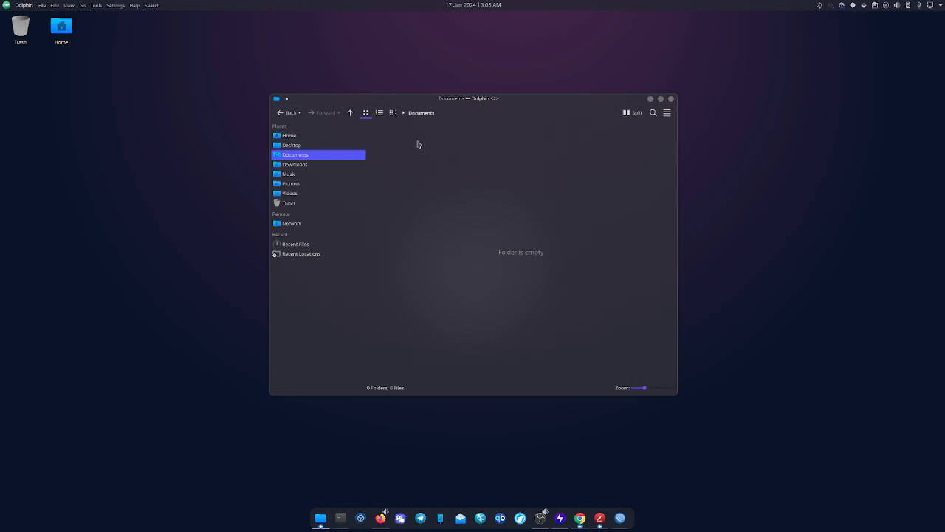
pyautogui.moveTo(588, 232)
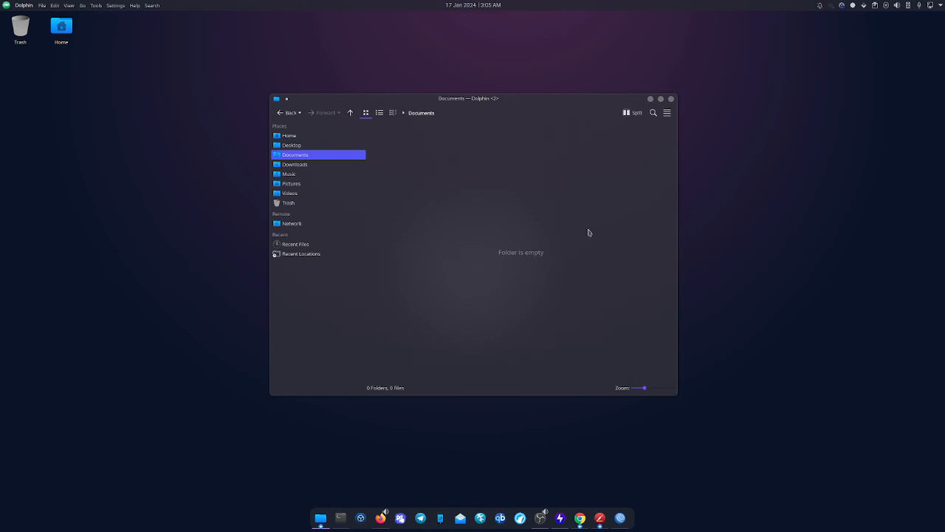
pyautogui.moveTo(520, 296)
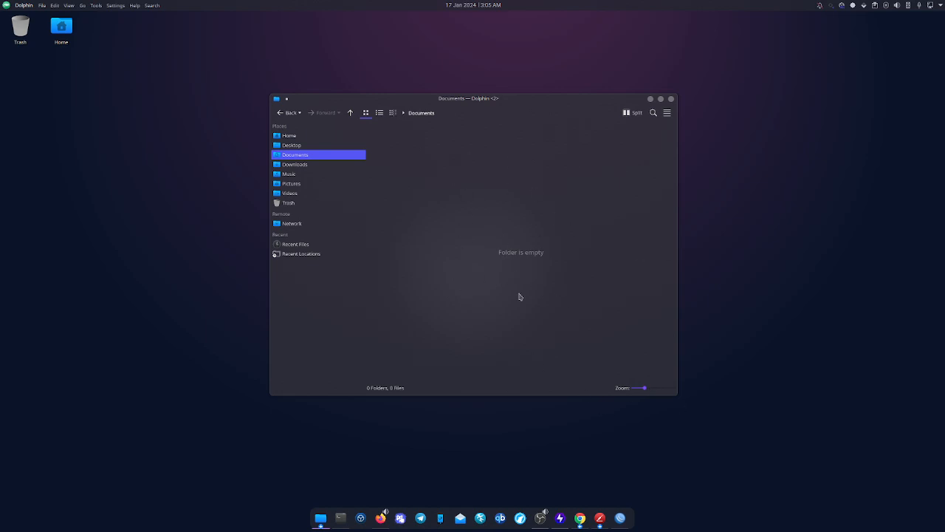
pyautogui.moveTo(590, 331)
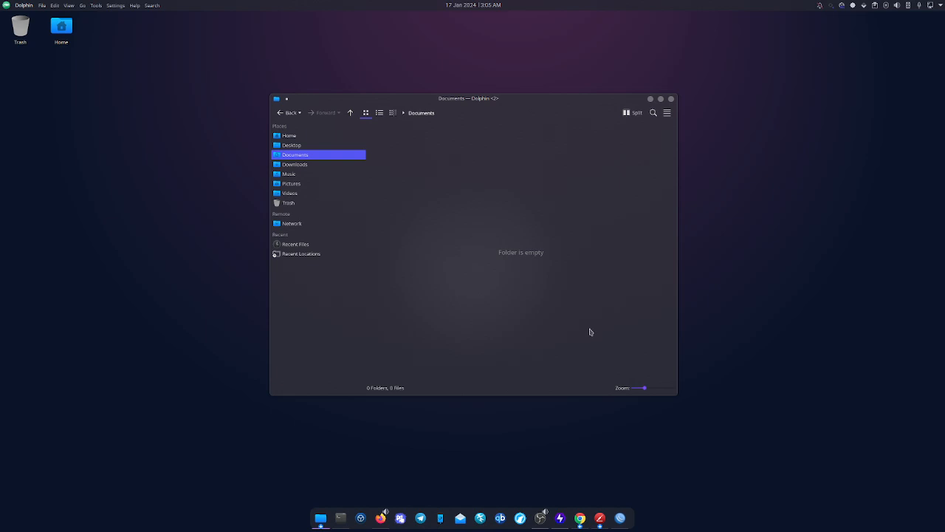
pyautogui.moveTo(539, 258)
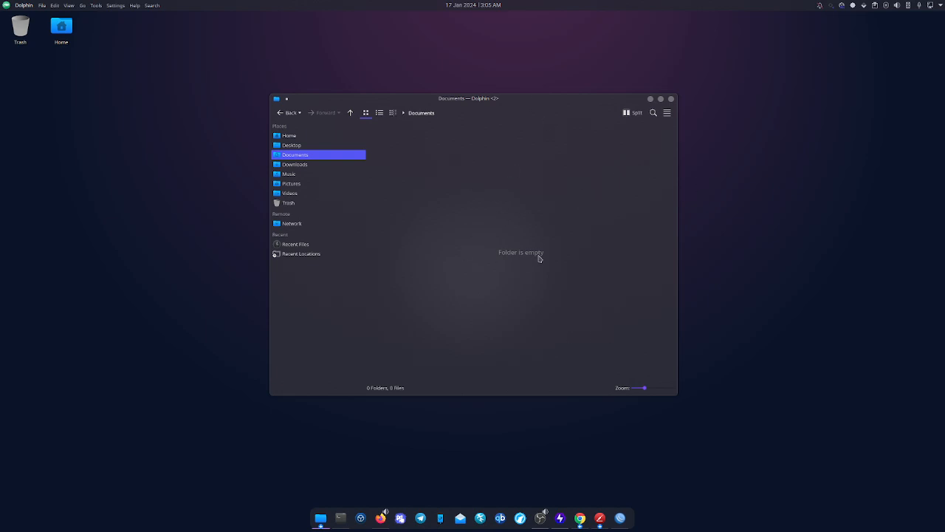
pyautogui.moveTo(838, 303)
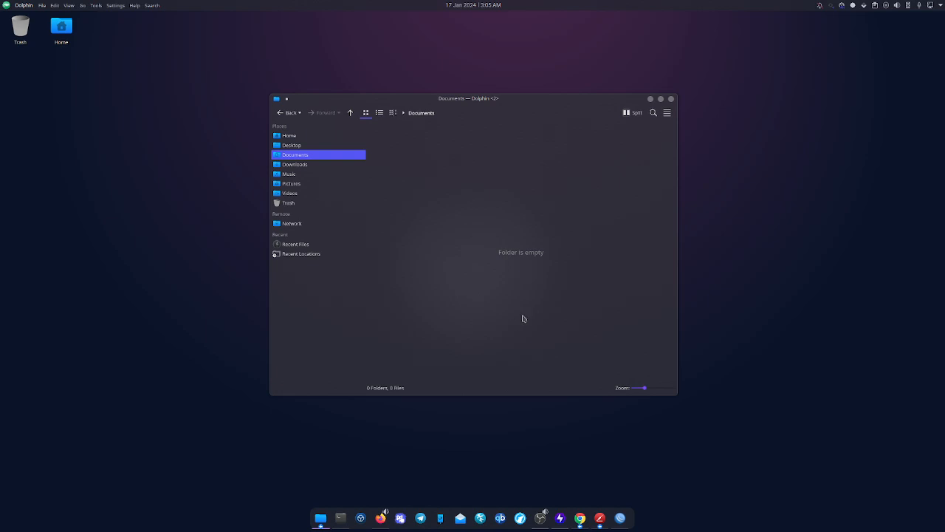
pyautogui.moveTo(691, 88)
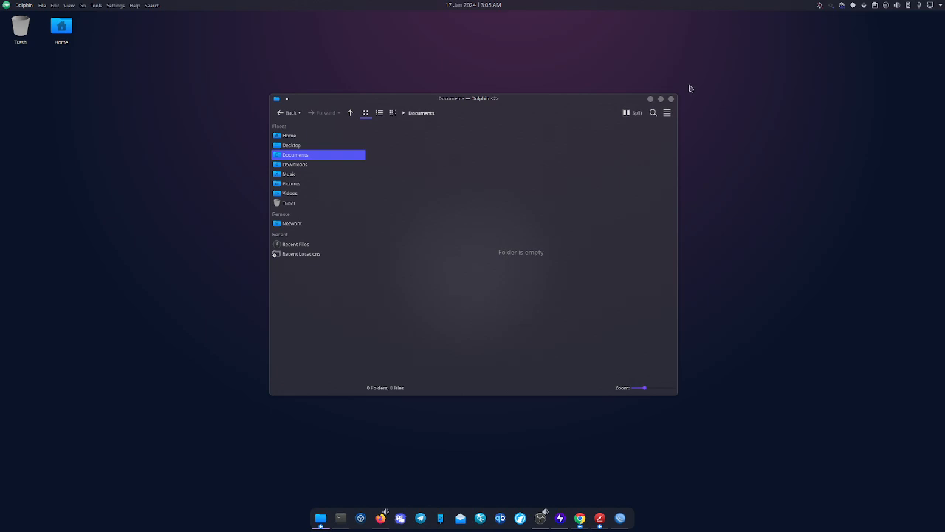
pyautogui.moveTo(651, 99)
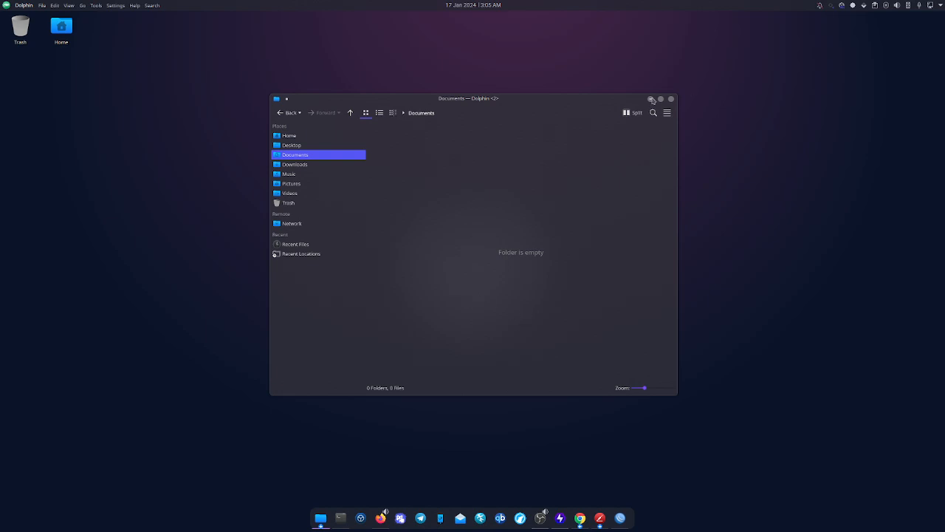
pyautogui.moveTo(515, 105)
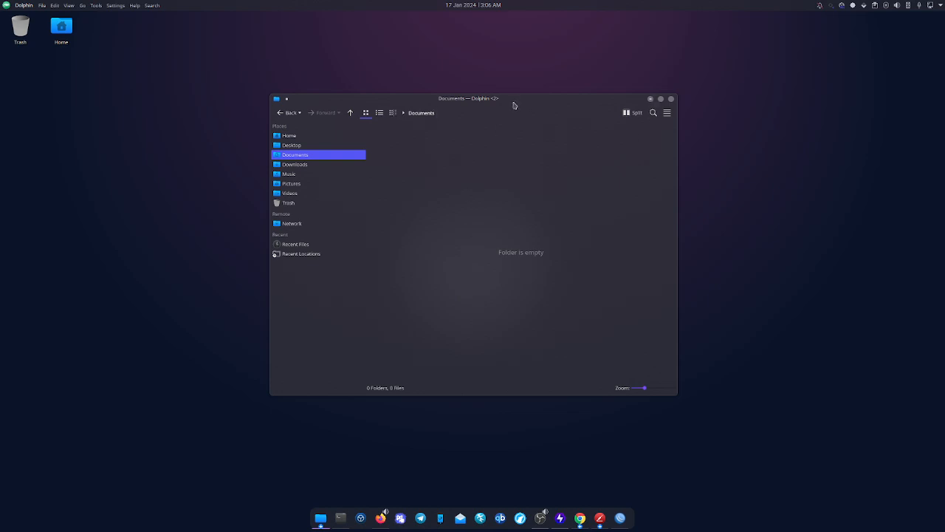
# - Nudge the Dolphin Documents window slightly up and right, then close it
pyautogui.moveTo(468, 99); pyautogui.dragTo(478, 86)
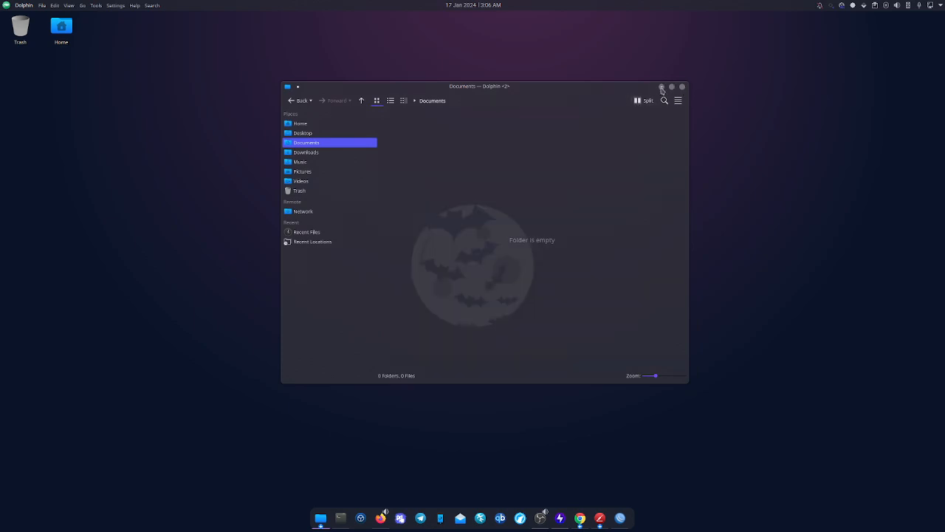
pyautogui.click(662, 86)
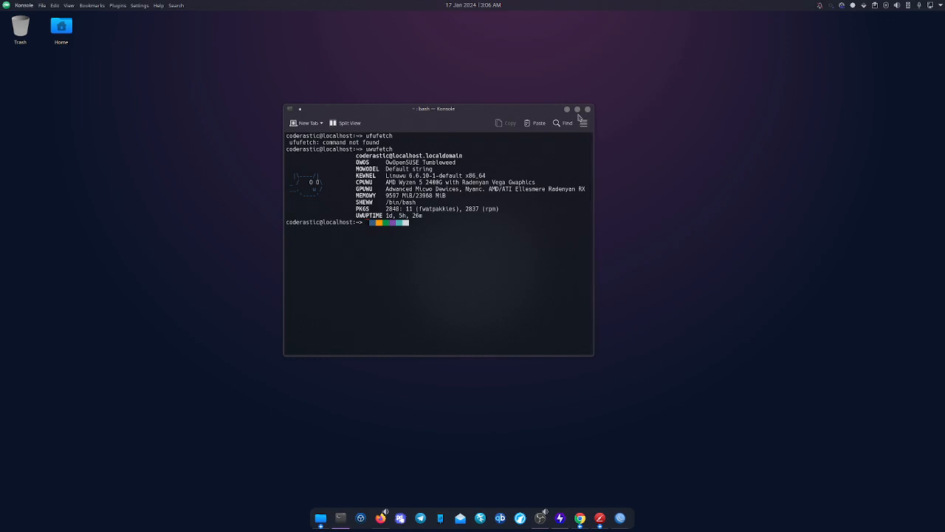
pyautogui.moveTo(568, 109)
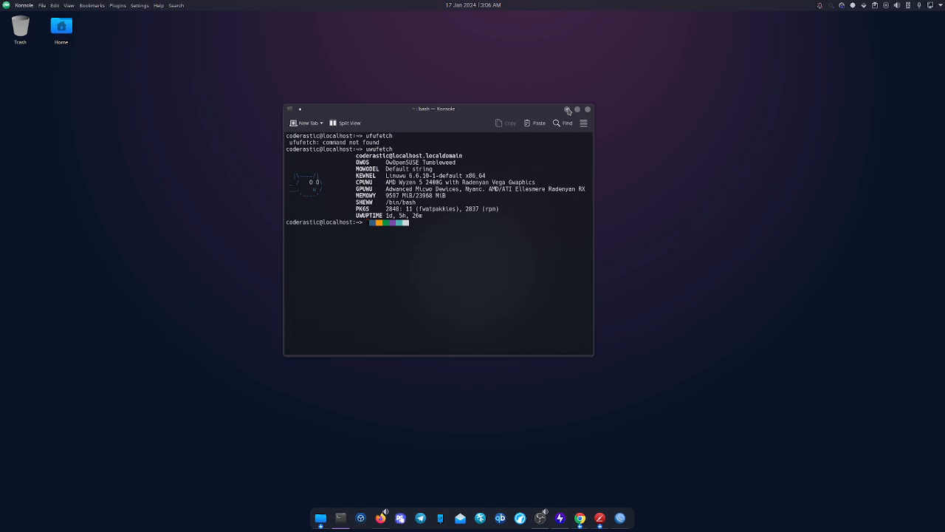
# - Shift the uwufetch Konsole window to the right and close it
pyautogui.moveTo(434, 108); pyautogui.dragTo(642, 115)
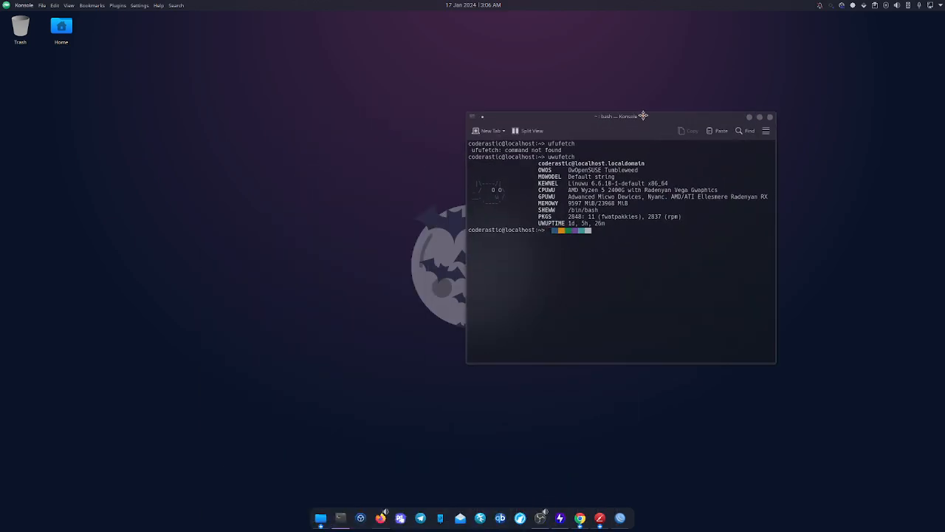
pyautogui.moveTo(644, 116); pyautogui.dragTo(692, 117)
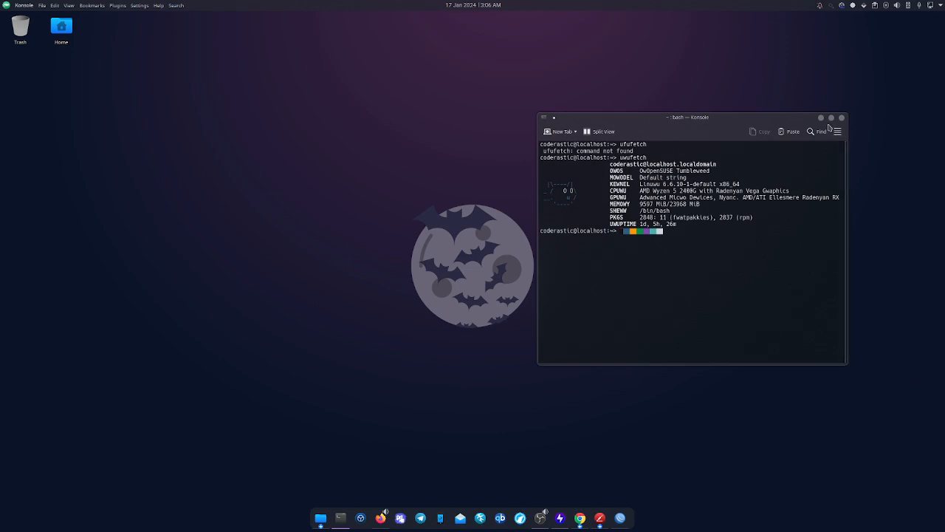
pyautogui.click(841, 118)
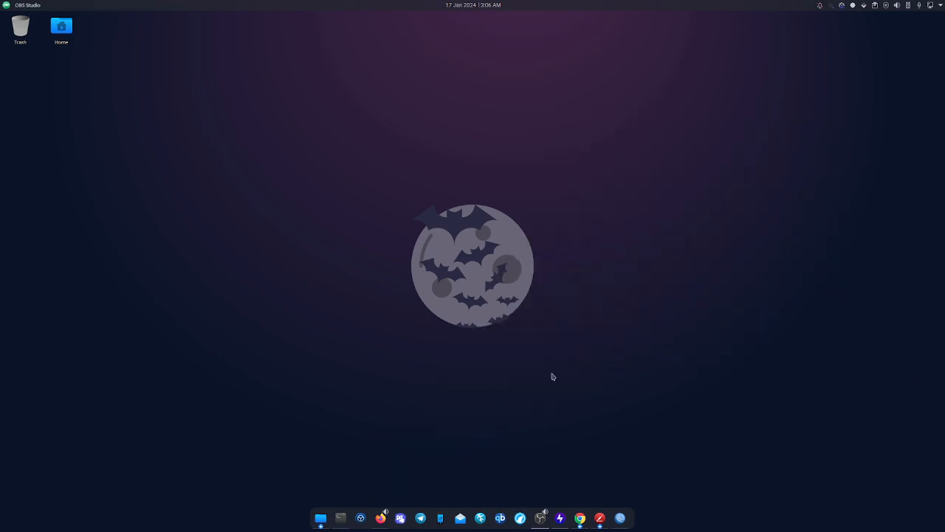
pyautogui.moveTo(610, 351)
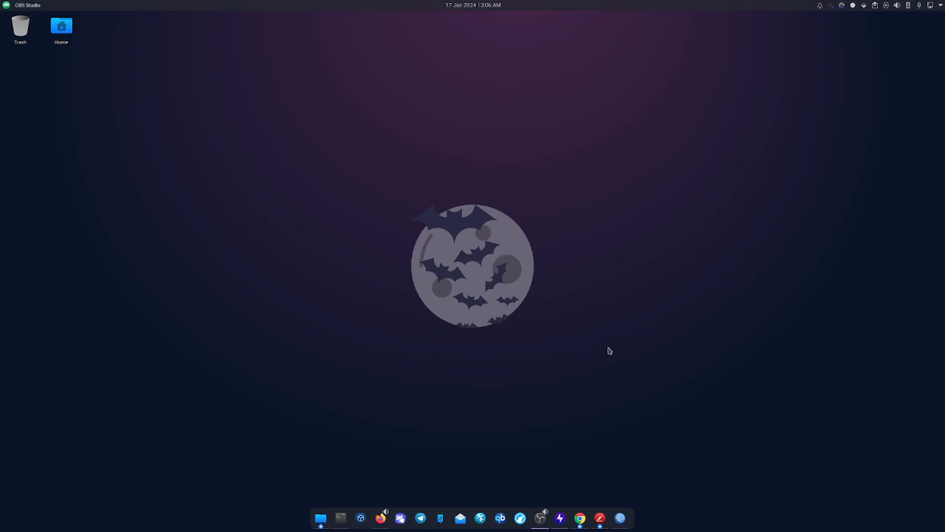